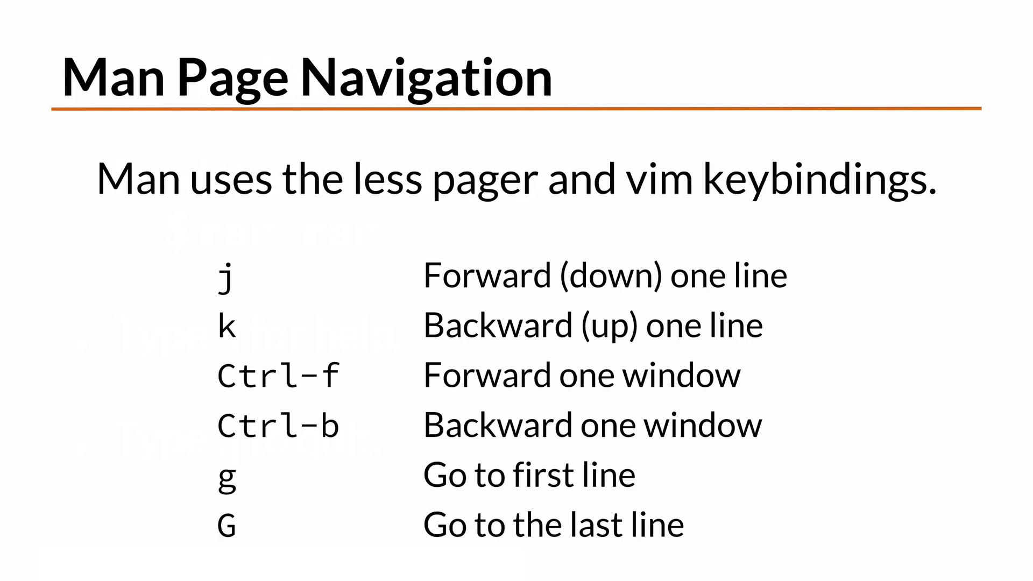
key("Right")
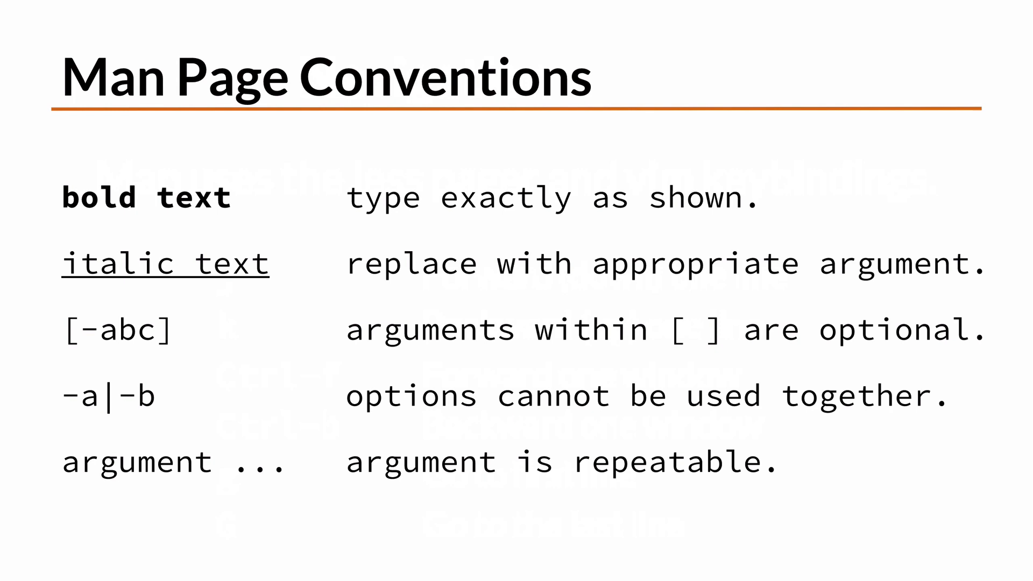
key("Right")
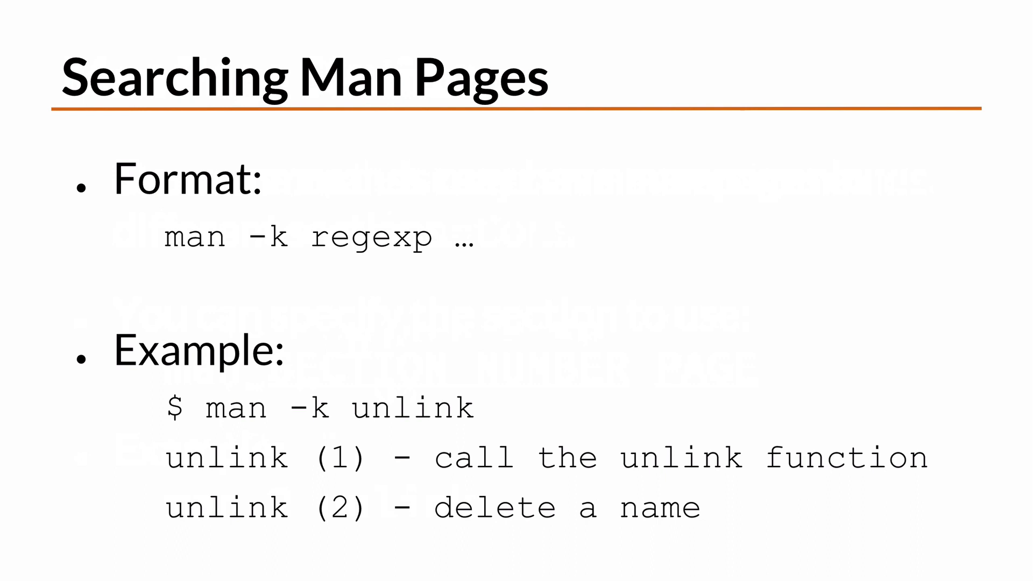
key("Right")
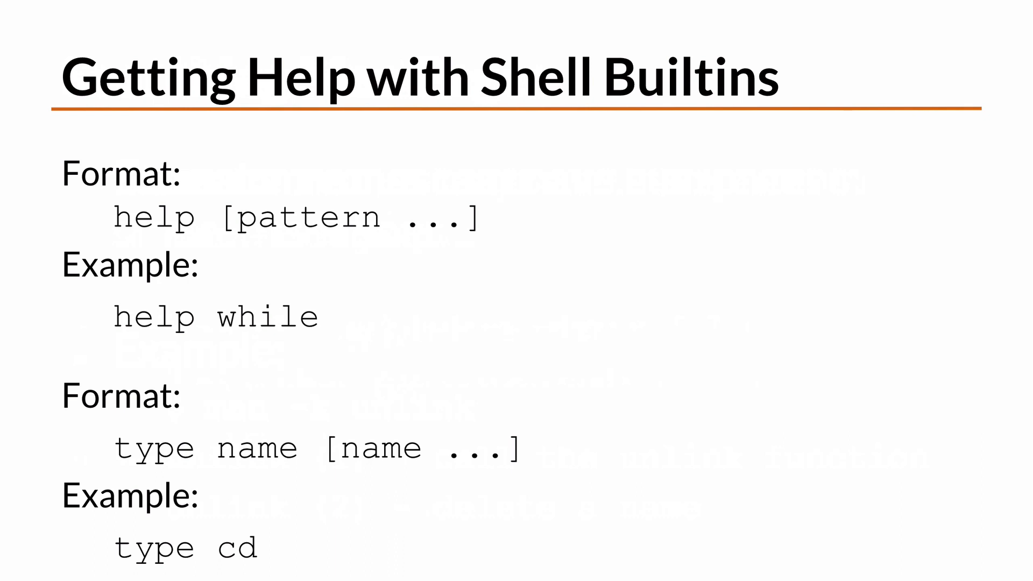
key("Right")
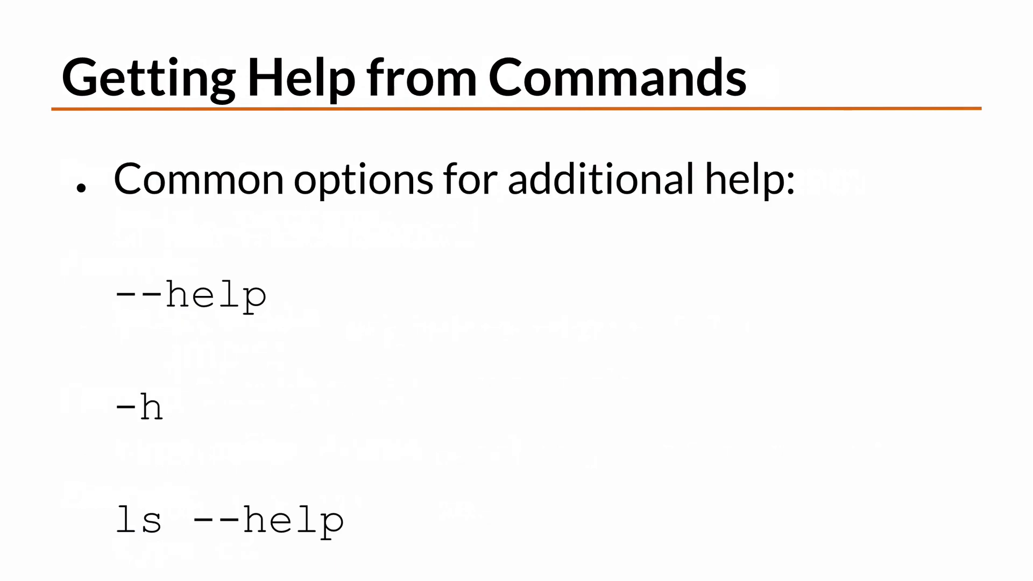